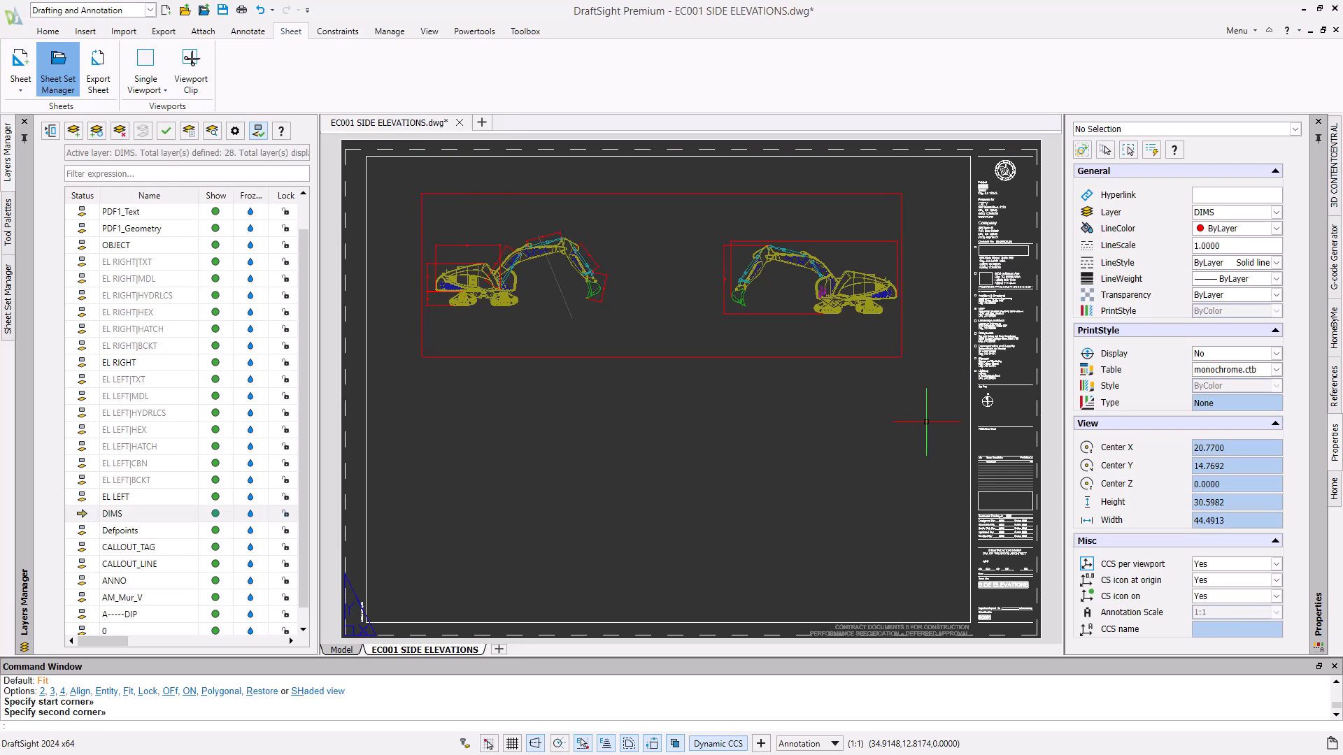
Choose Polygonal Viewport from the viewport shapes to start the notched viewport below the first.
click(165, 88)
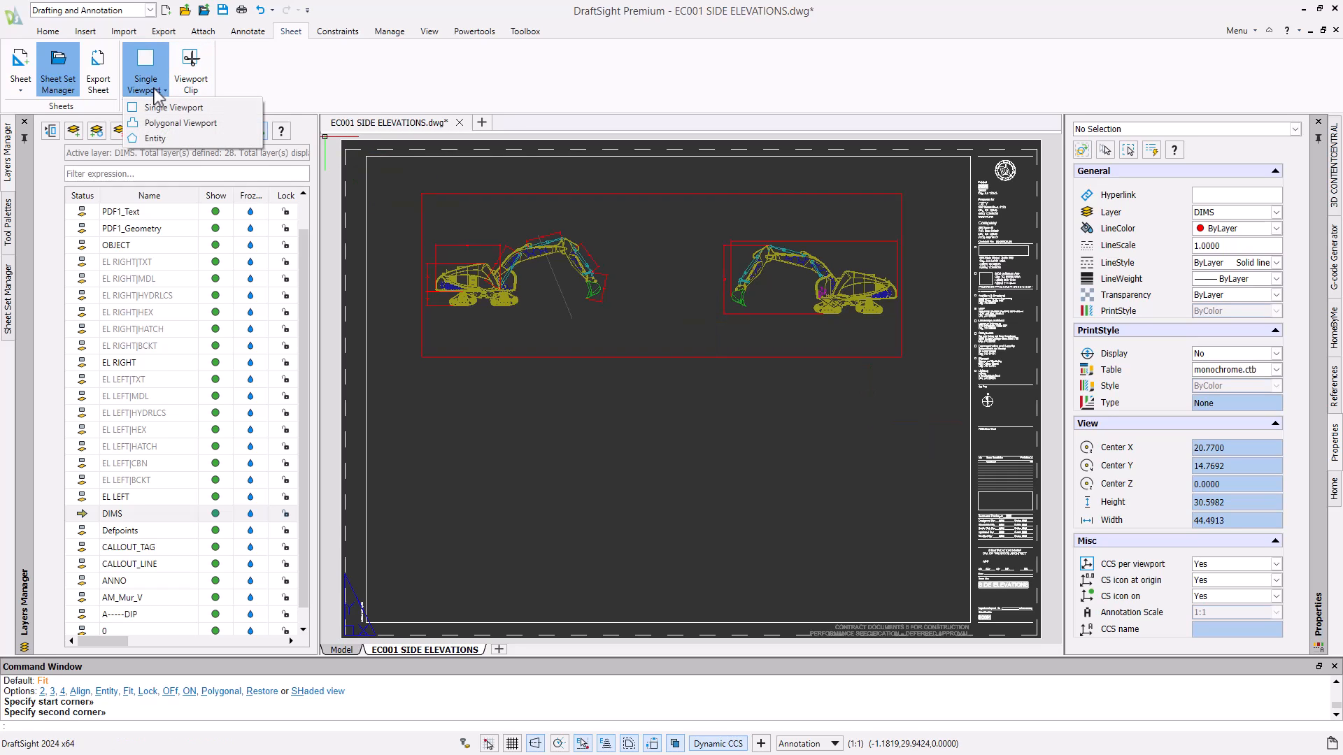
click(180, 122)
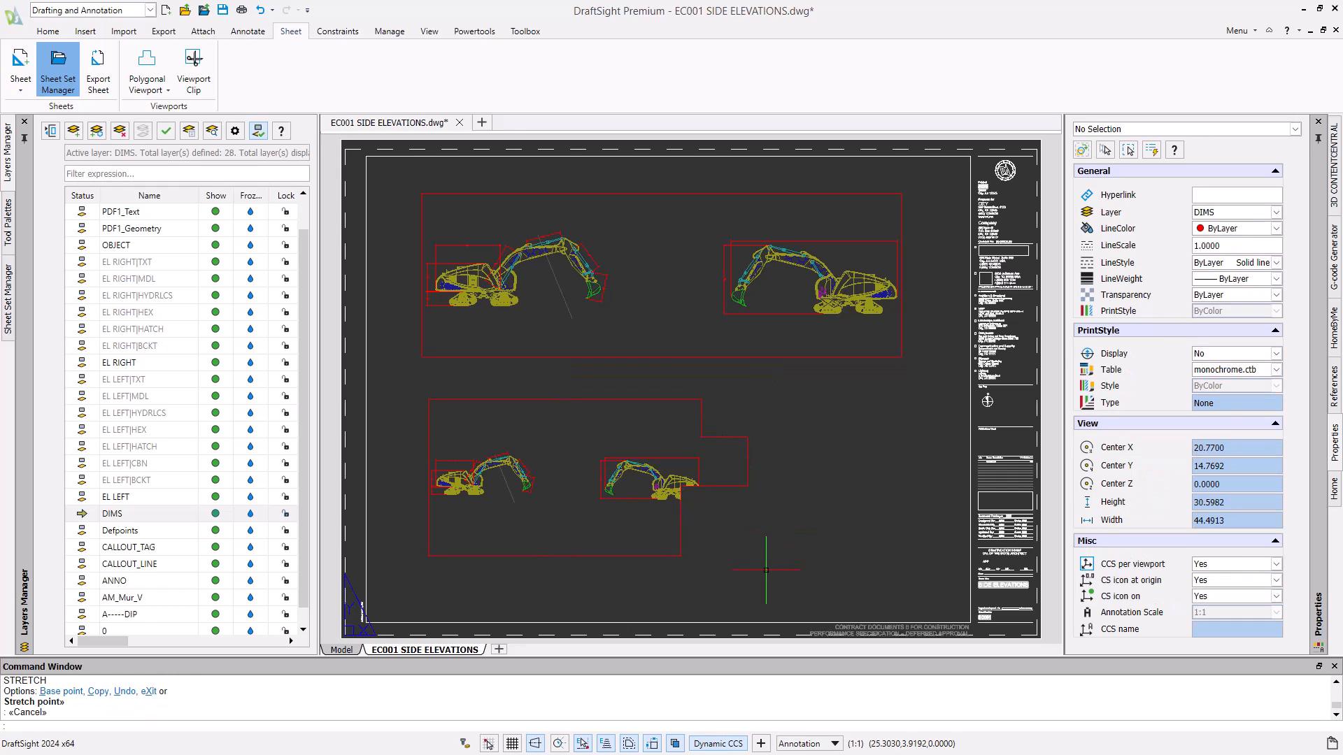
Draw a circle at the sheet's lower right and convert it into a viewport using Entity.
click(47, 31)
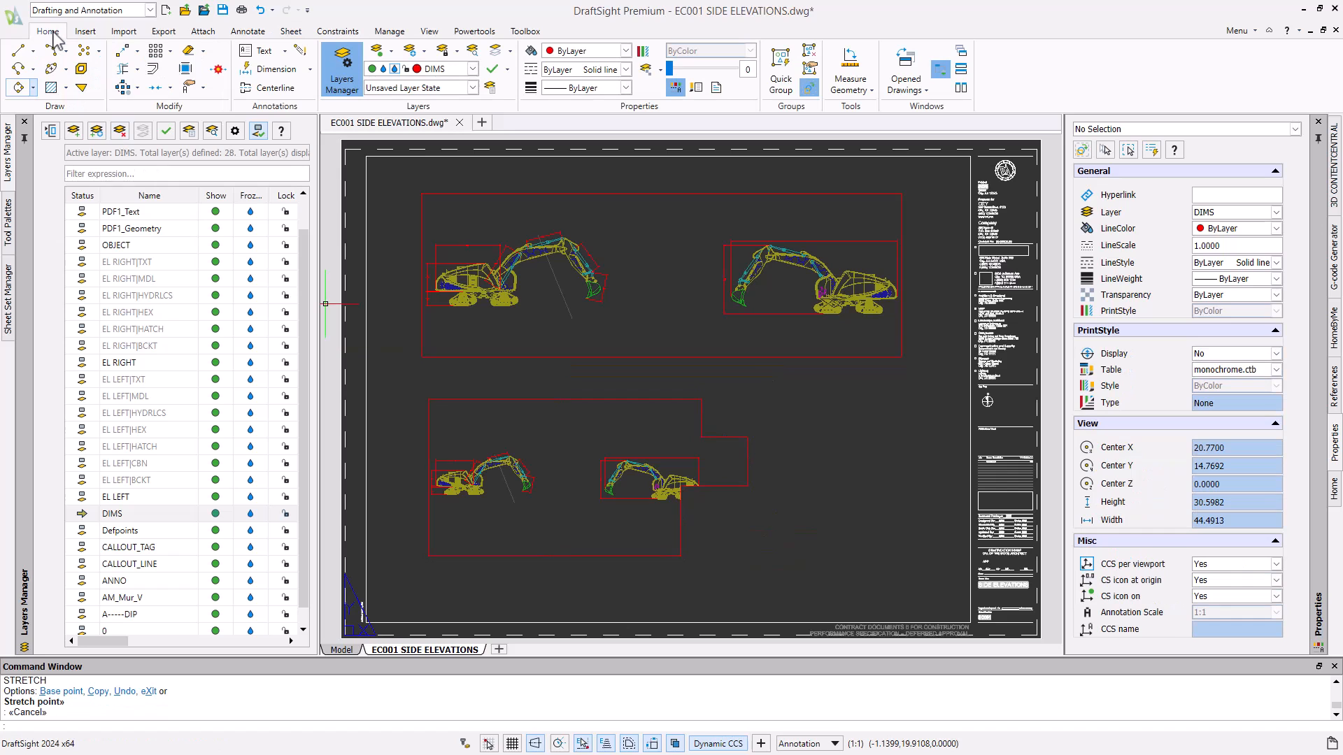
click(33, 87)
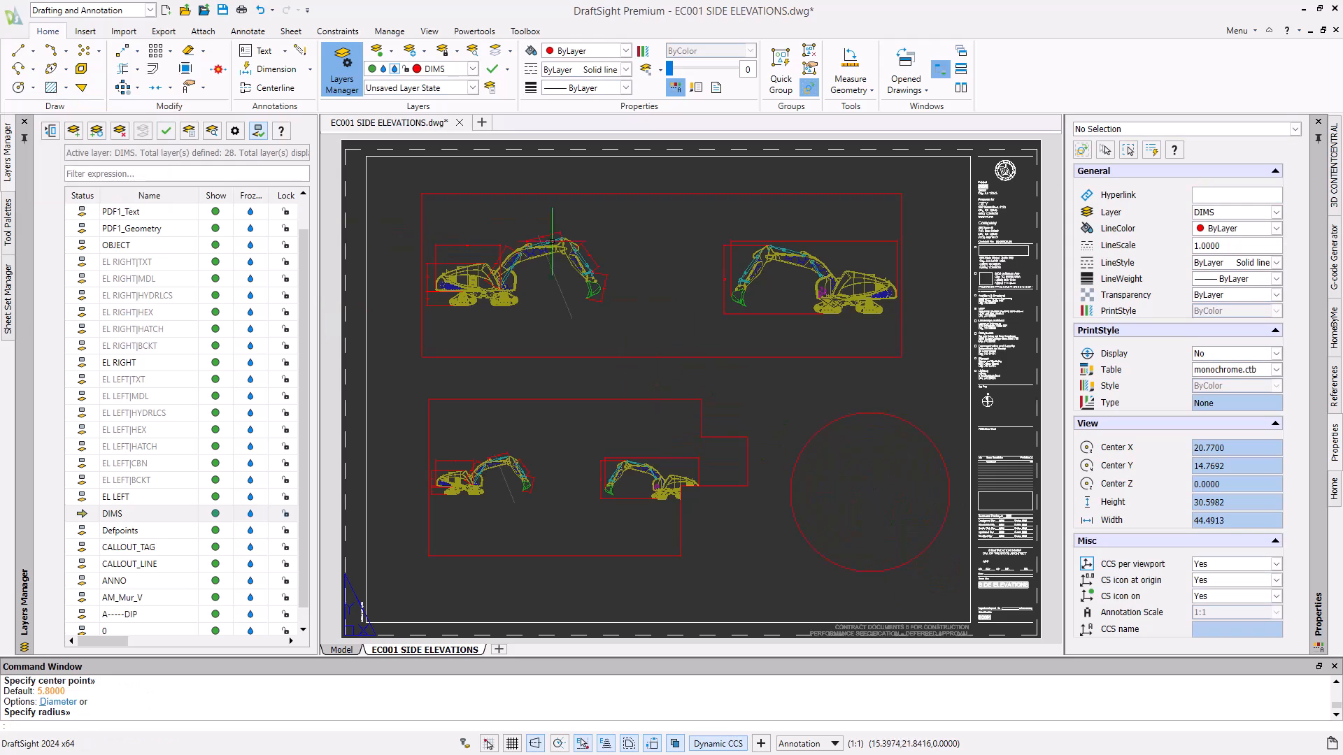
click(290, 30)
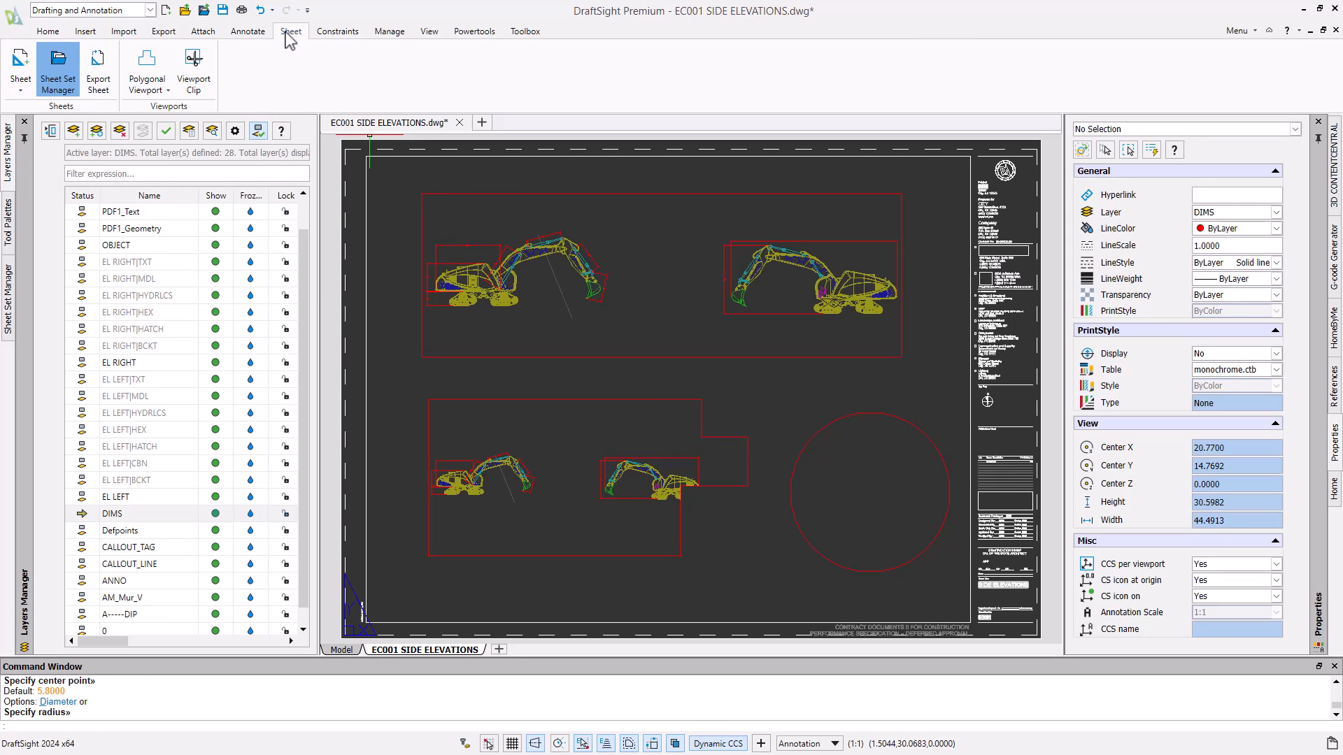
click(159, 69)
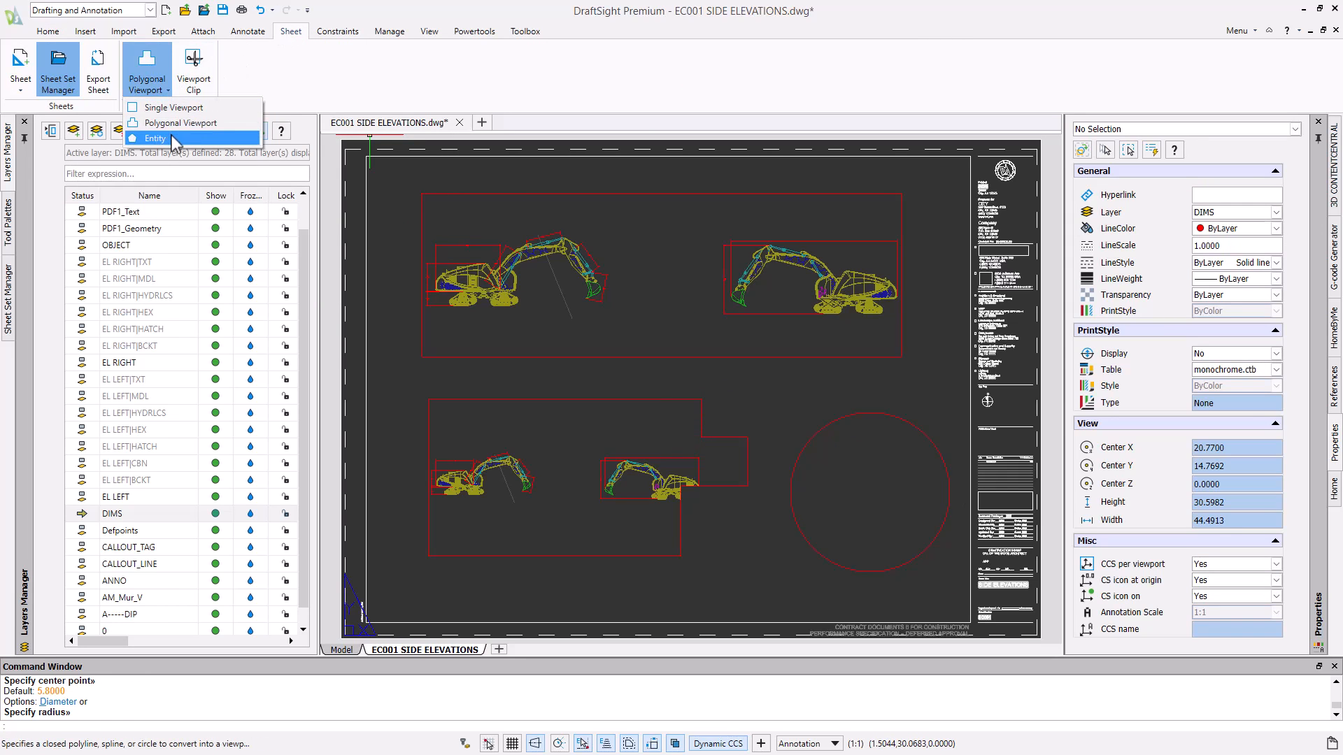
click(156, 138)
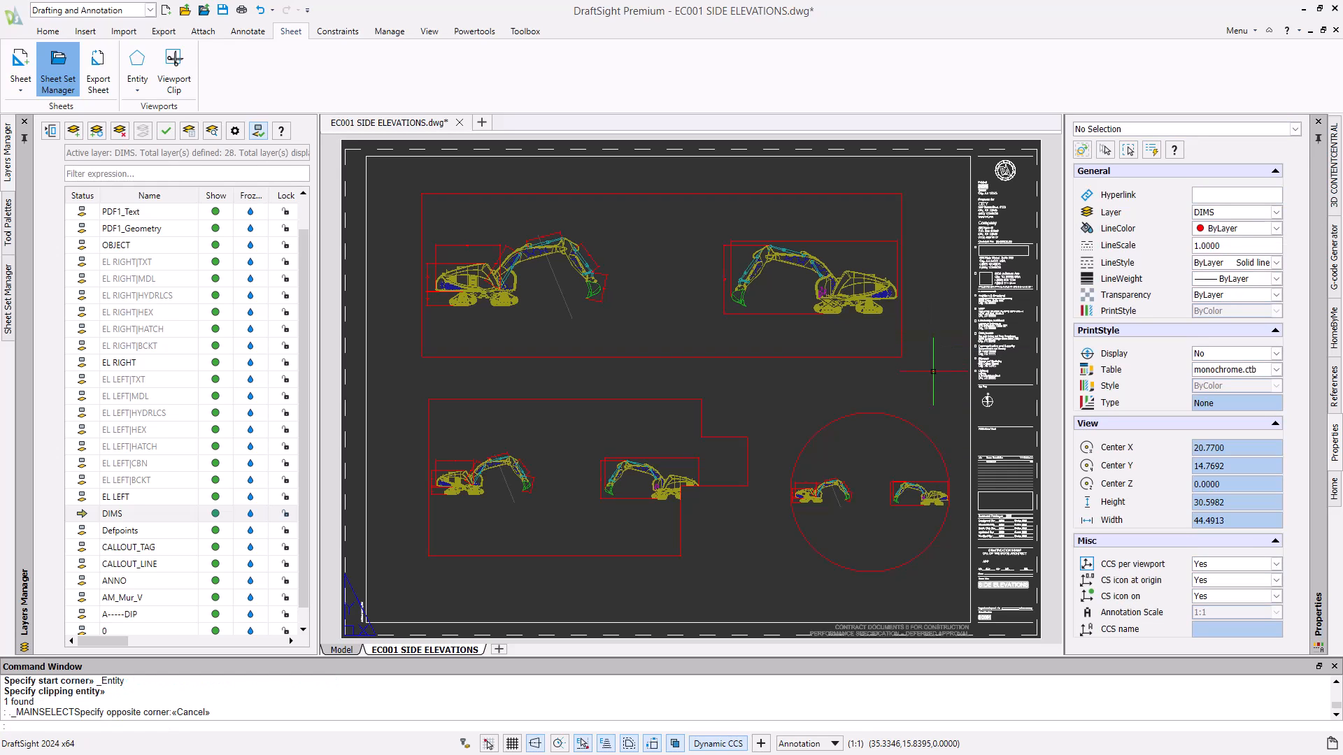
mouse_move(929, 374)
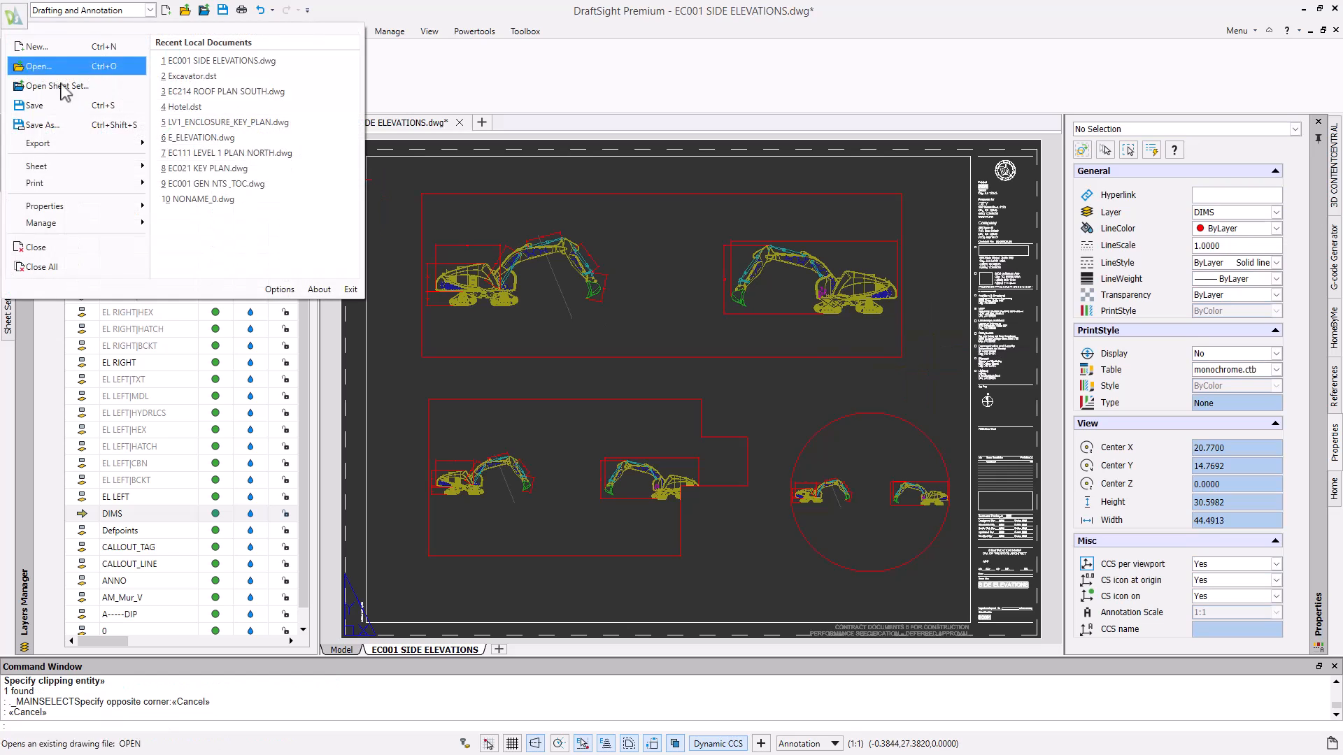
click(34, 183)
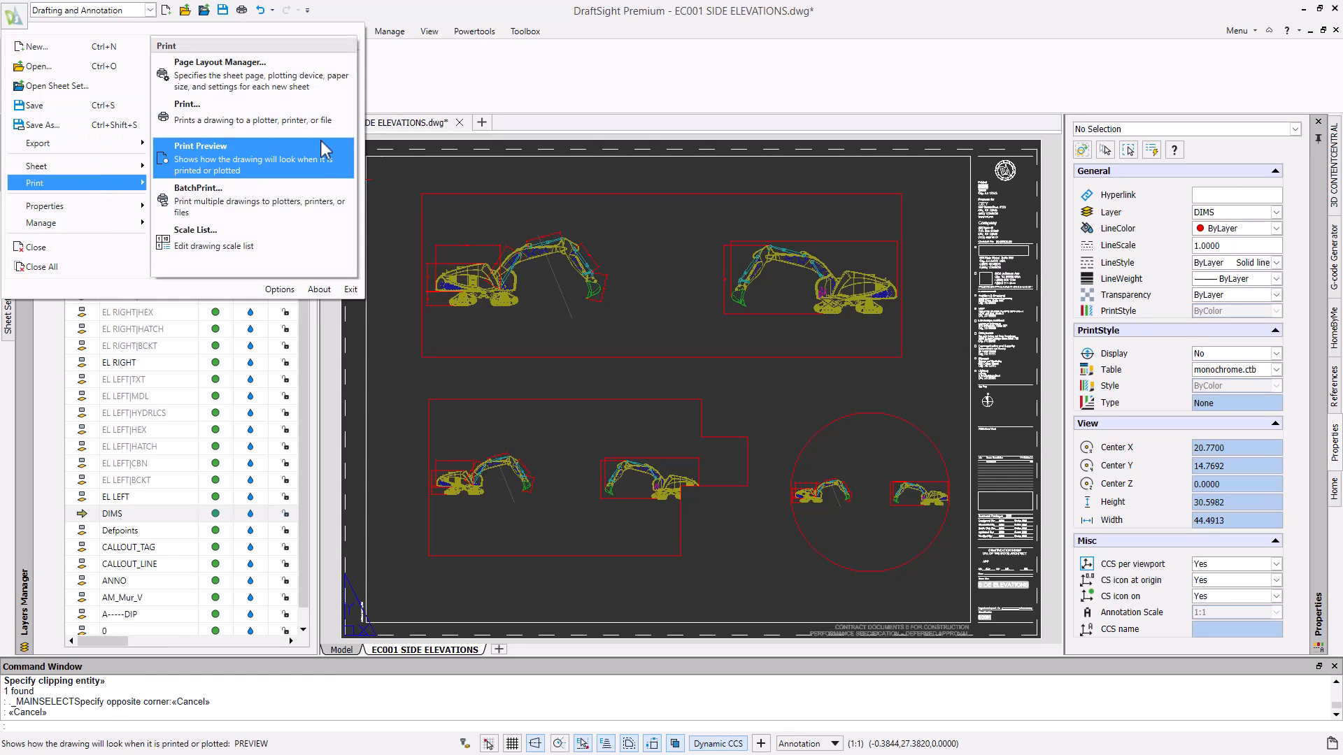
click(201, 146)
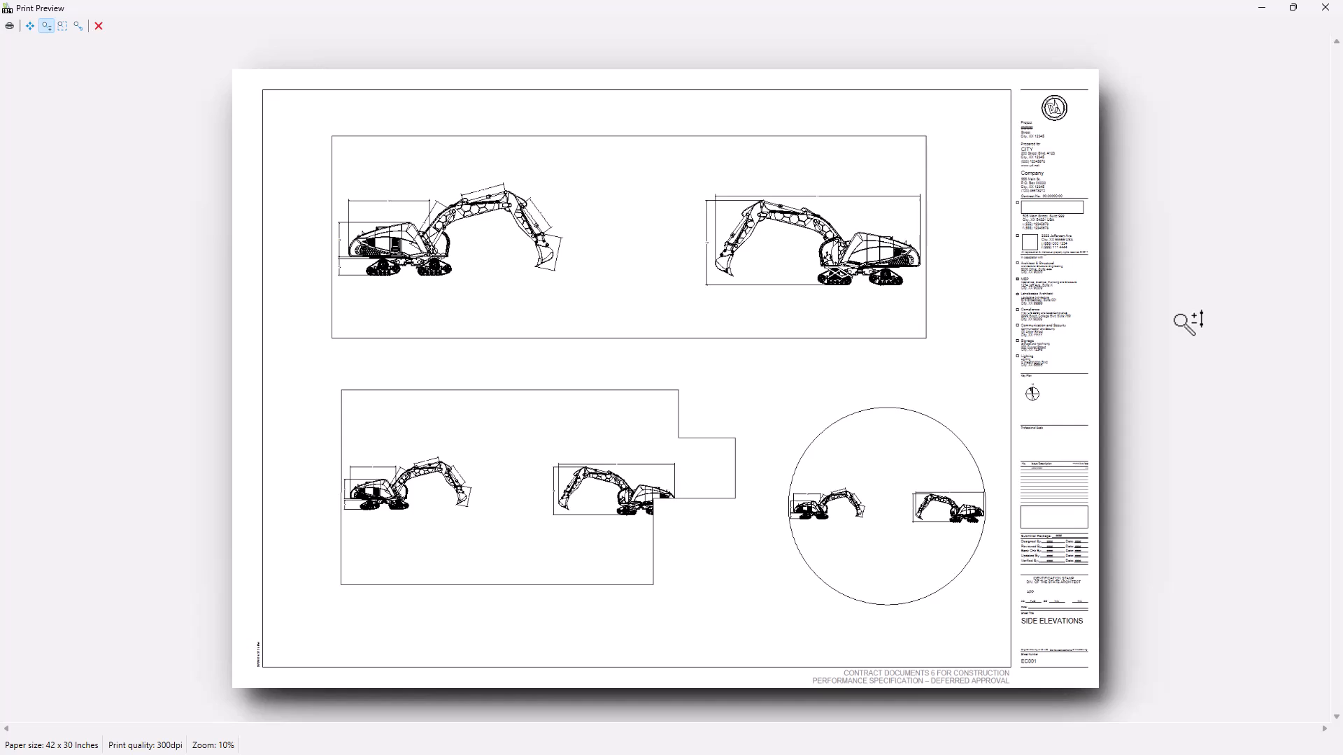
click(98, 25)
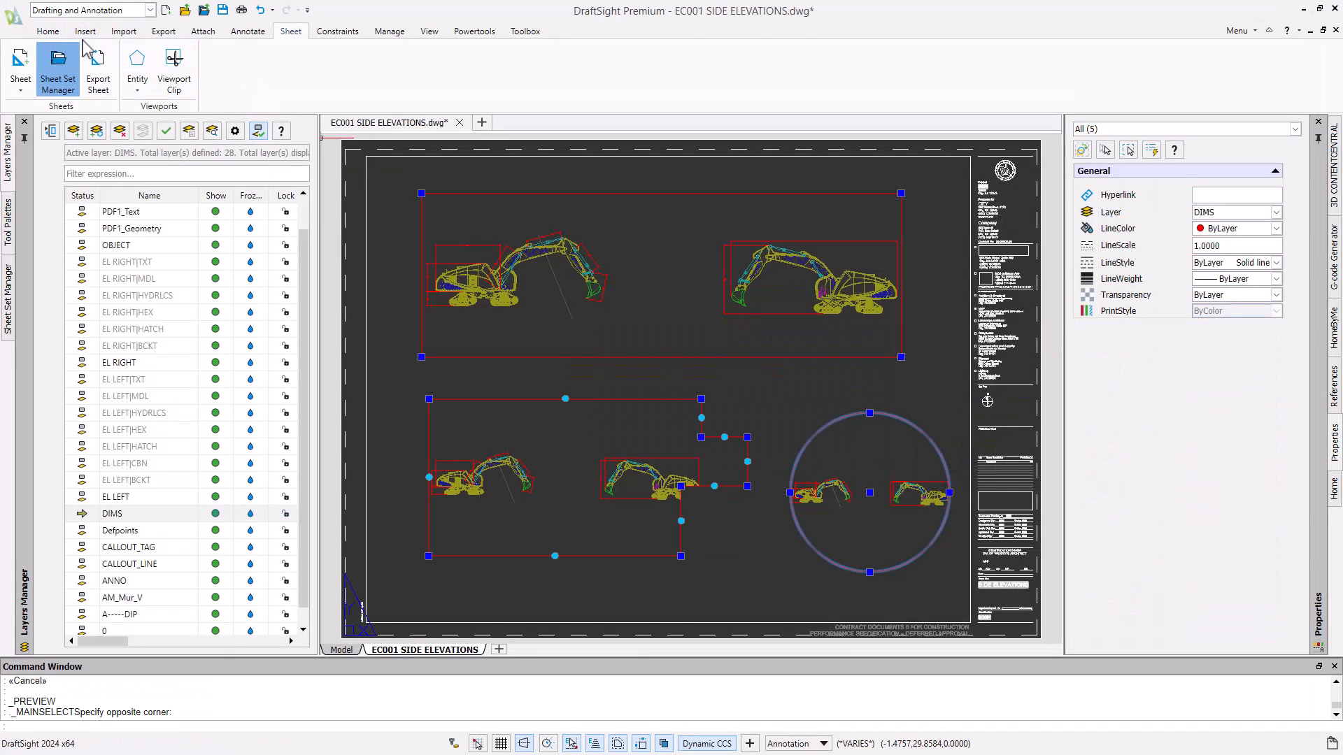
Move the viewports to the Defpoints layer and confirm borderless printing in Print Preview.
click(47, 31)
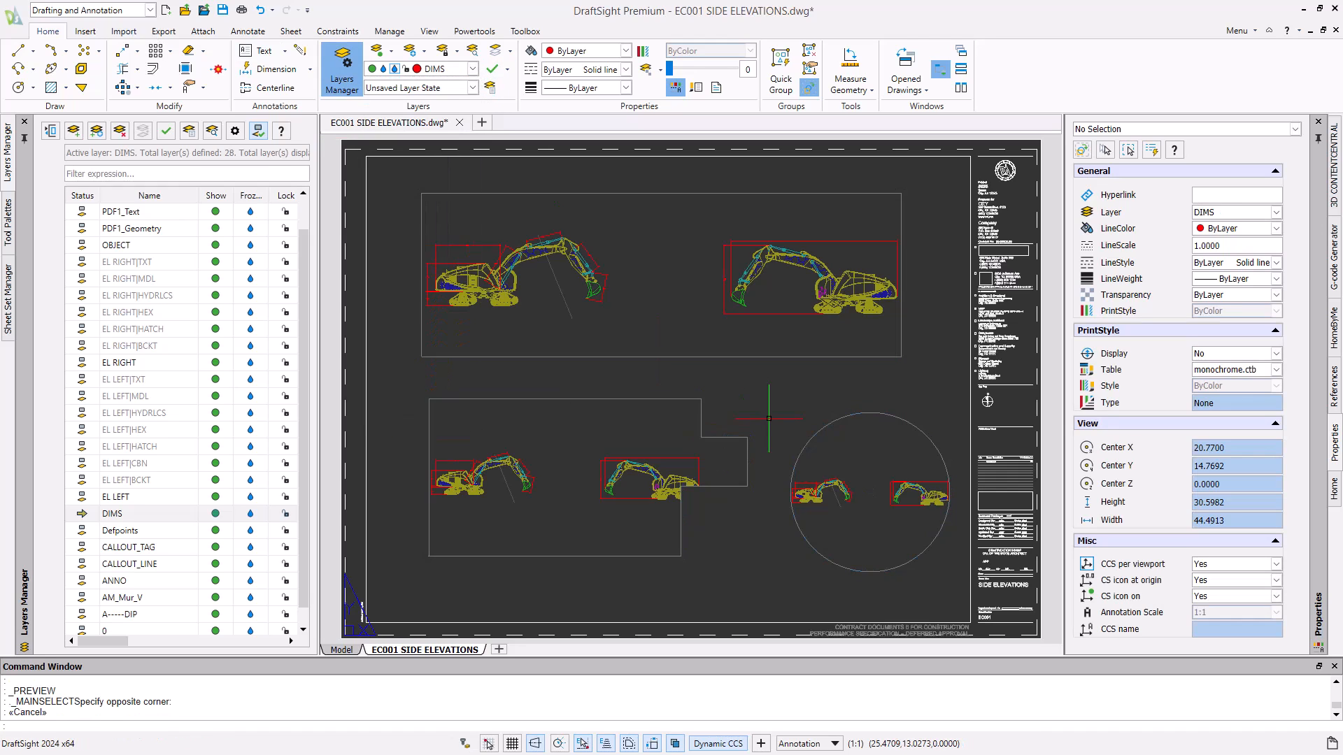
click(11, 9)
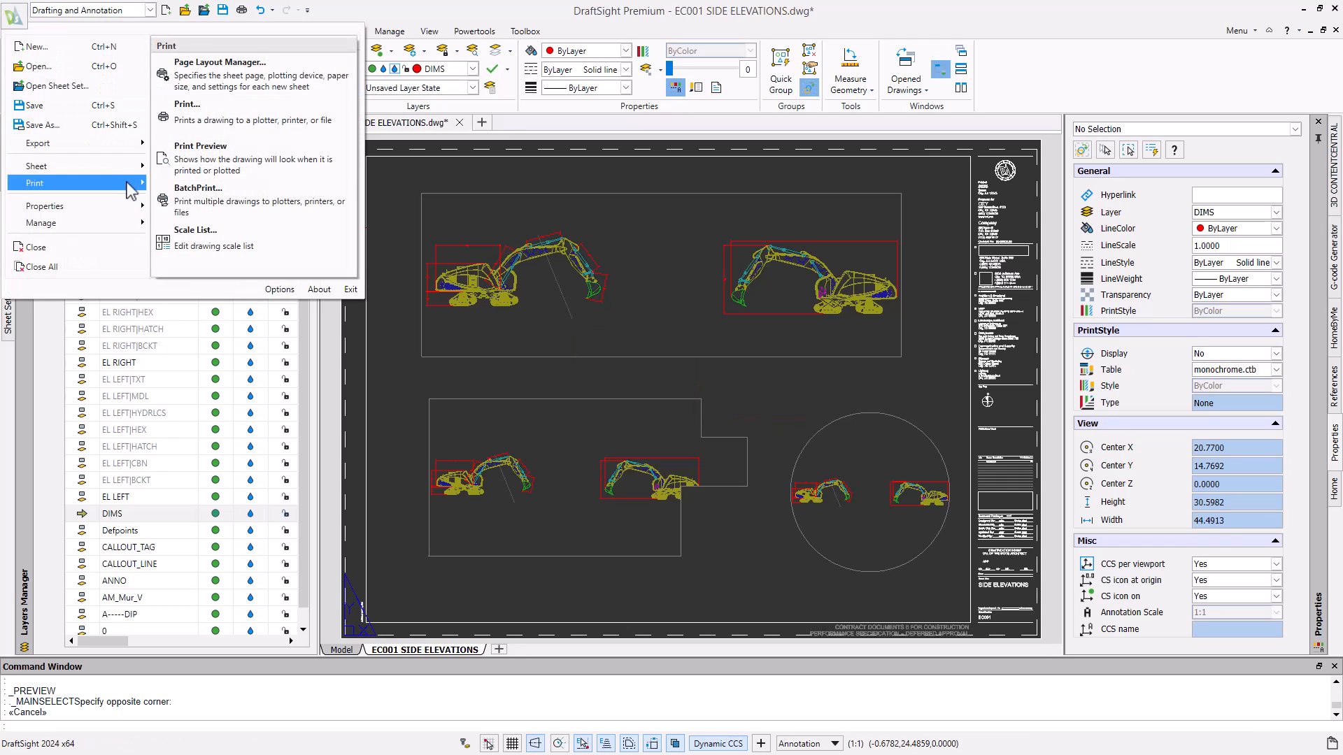
click(201, 148)
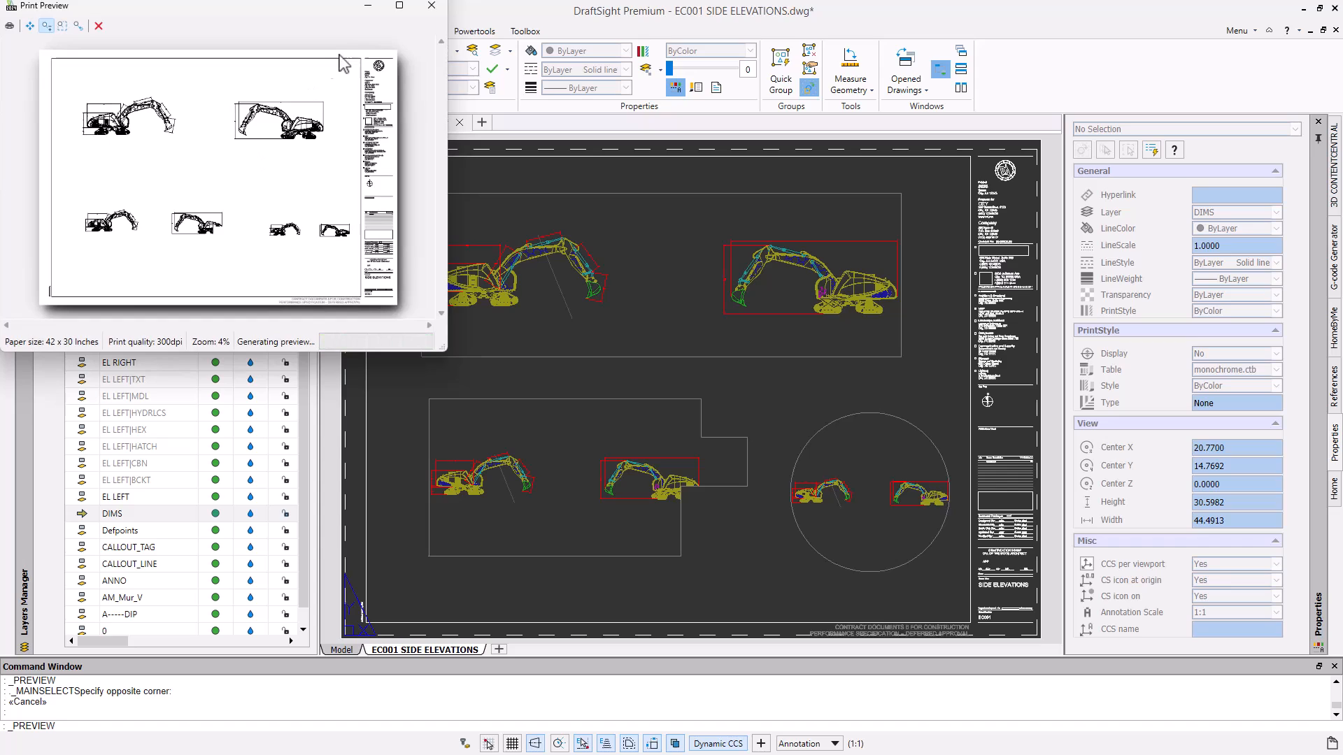
click(399, 6)
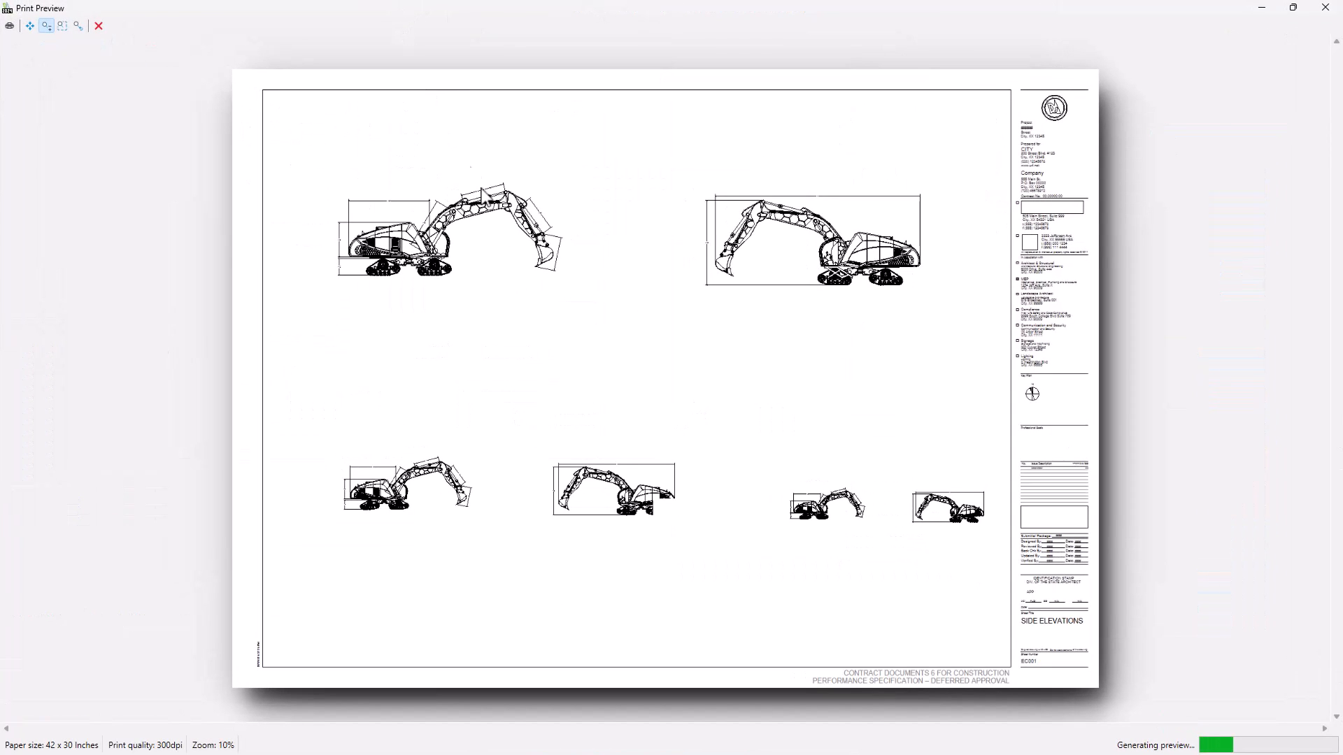
mouse_move(558, 330)
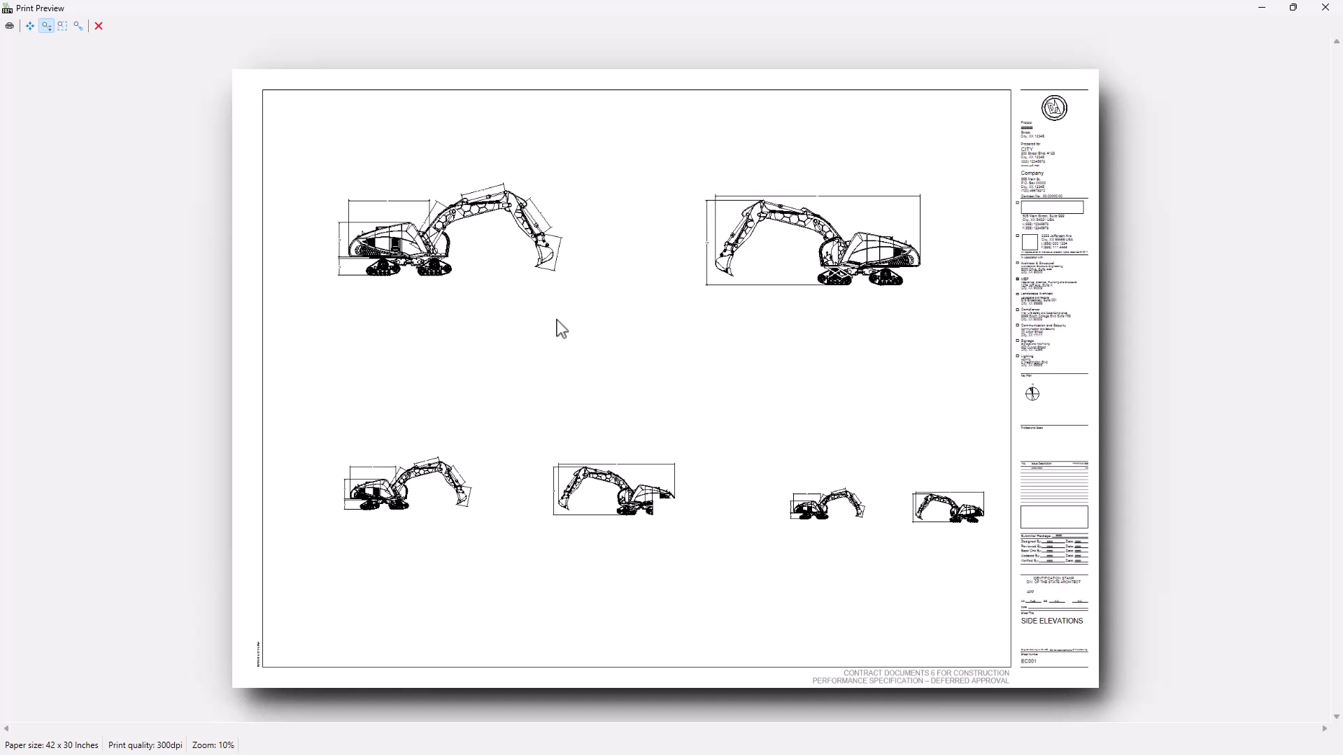
click(99, 26)
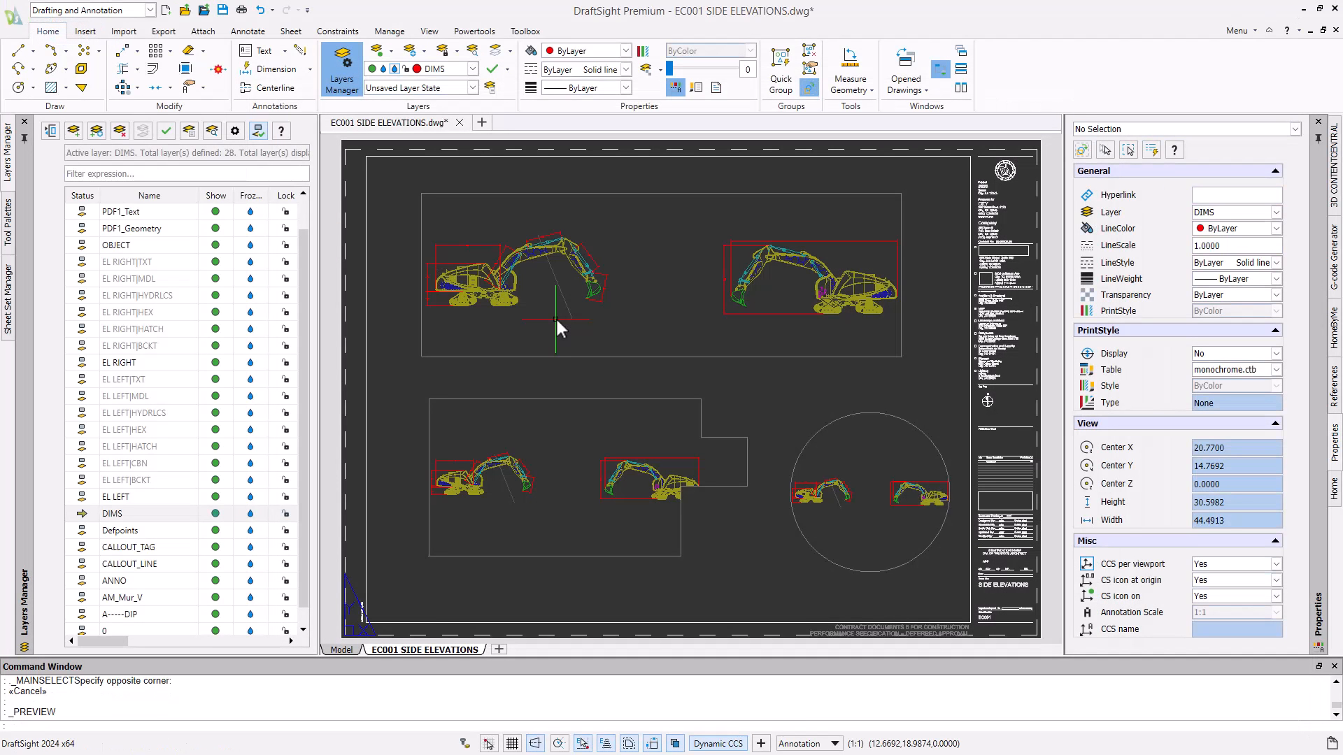
mouse_move(613, 297)
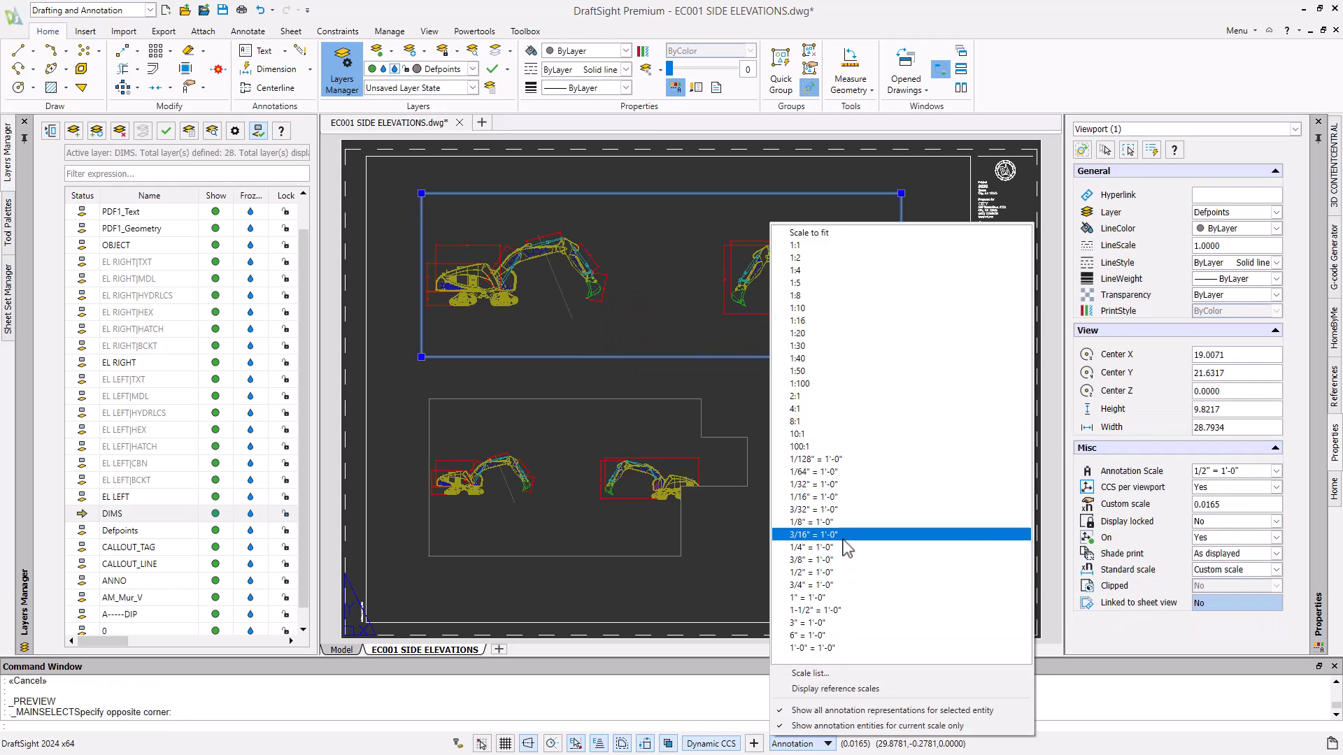
Step the top viewport's scale through 3/16" and 1/4" up to 1/2" = 1'-0".
click(810, 534)
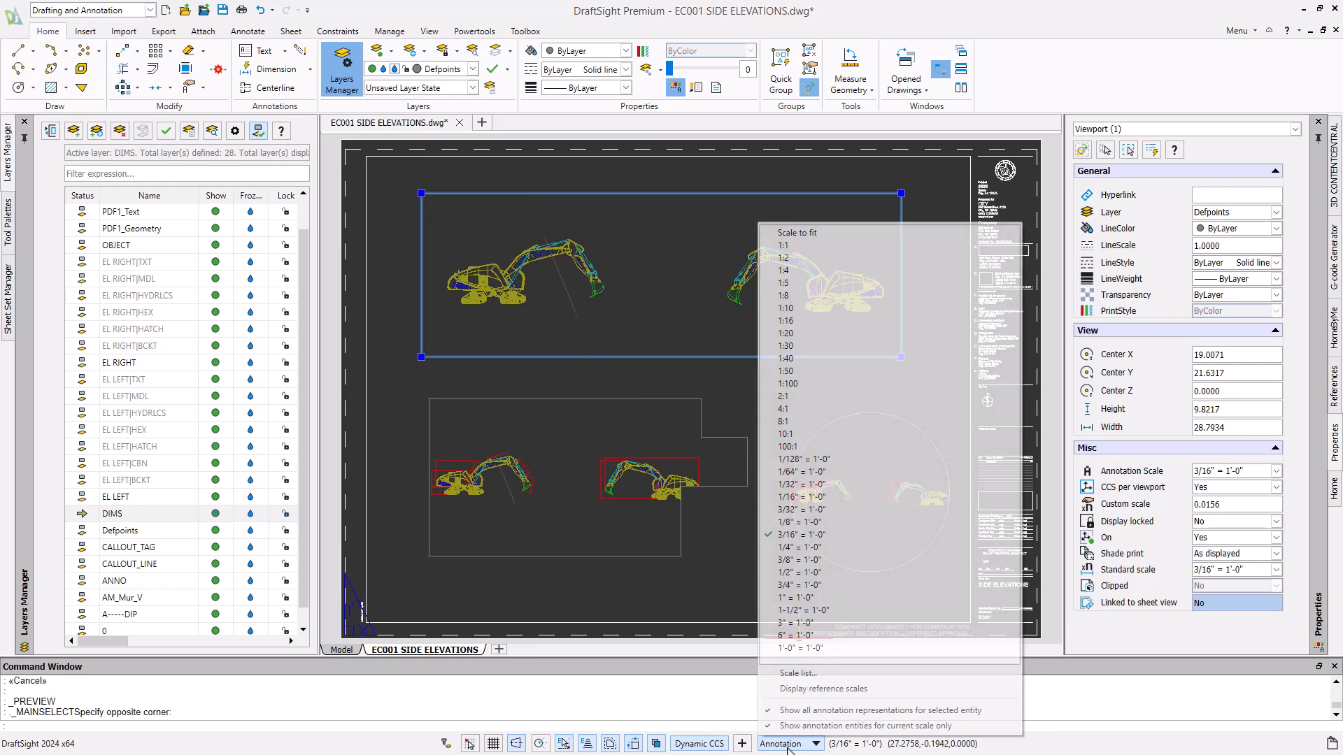
click(797, 556)
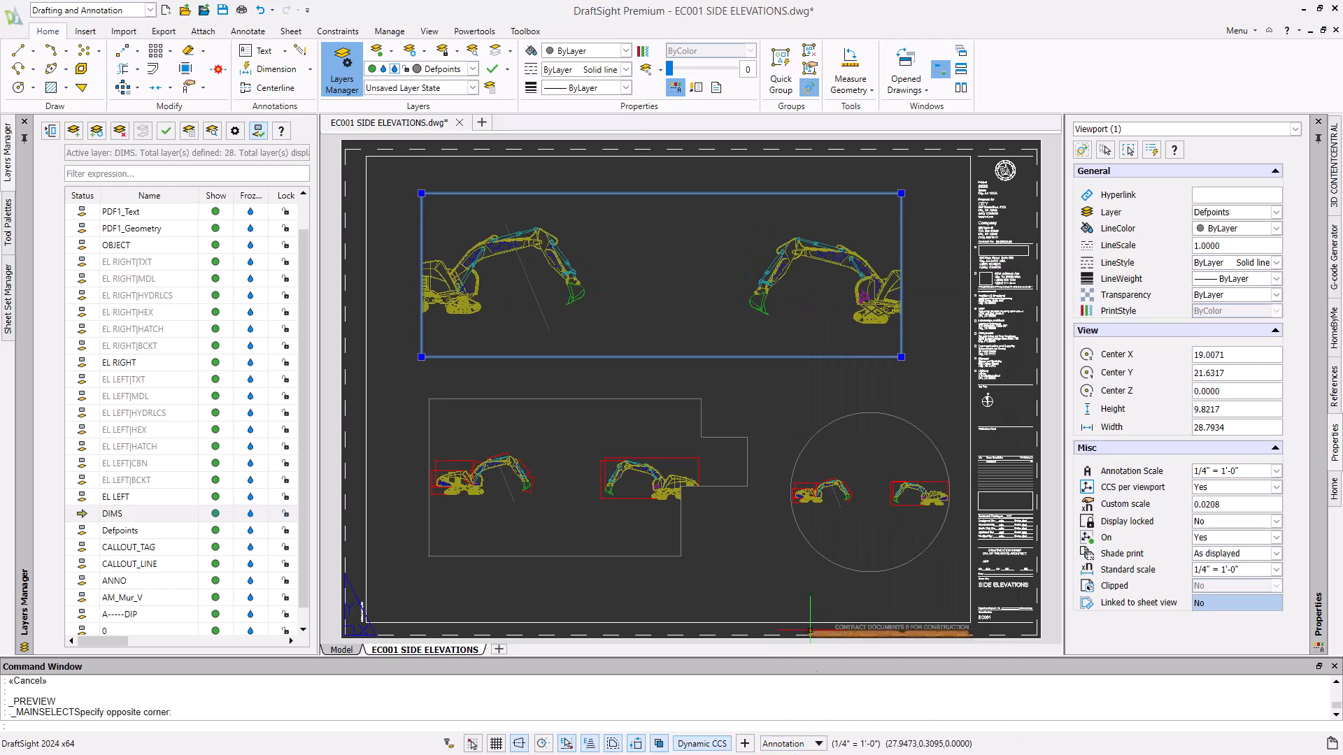
click(786, 743)
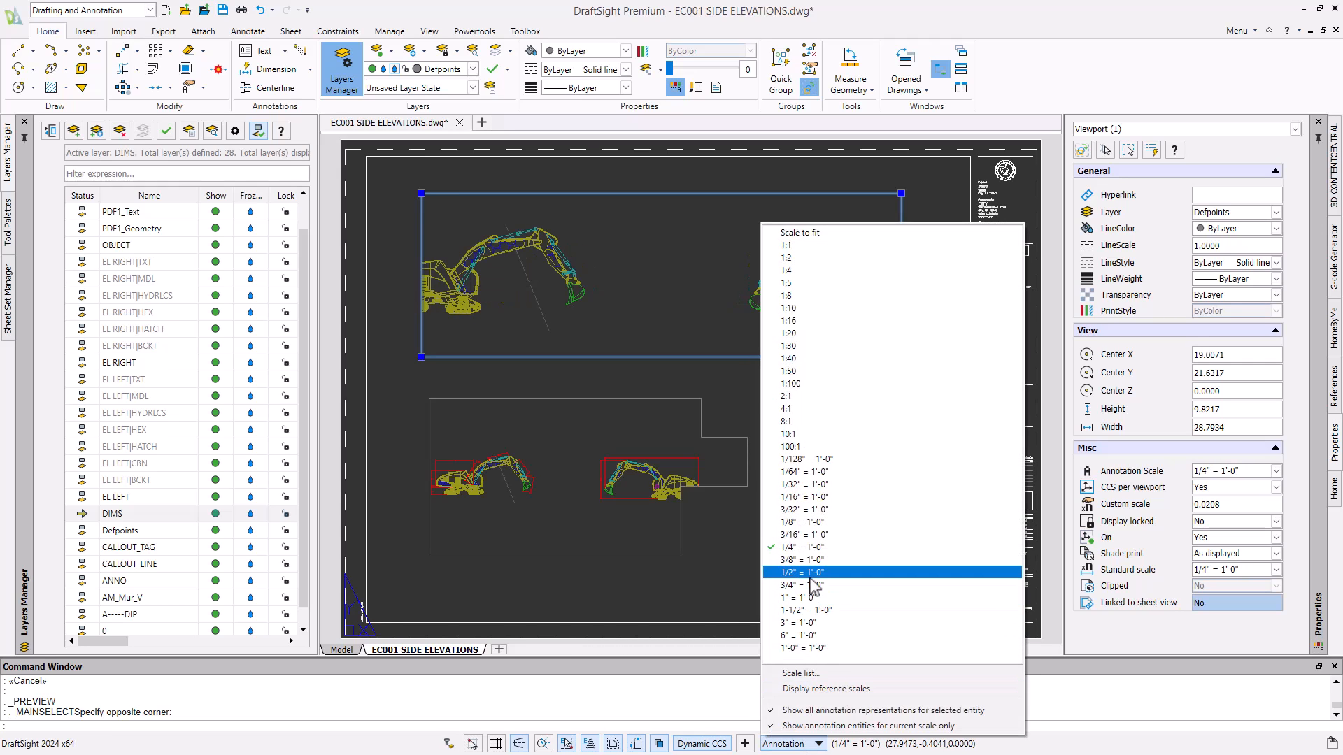
click(800, 572)
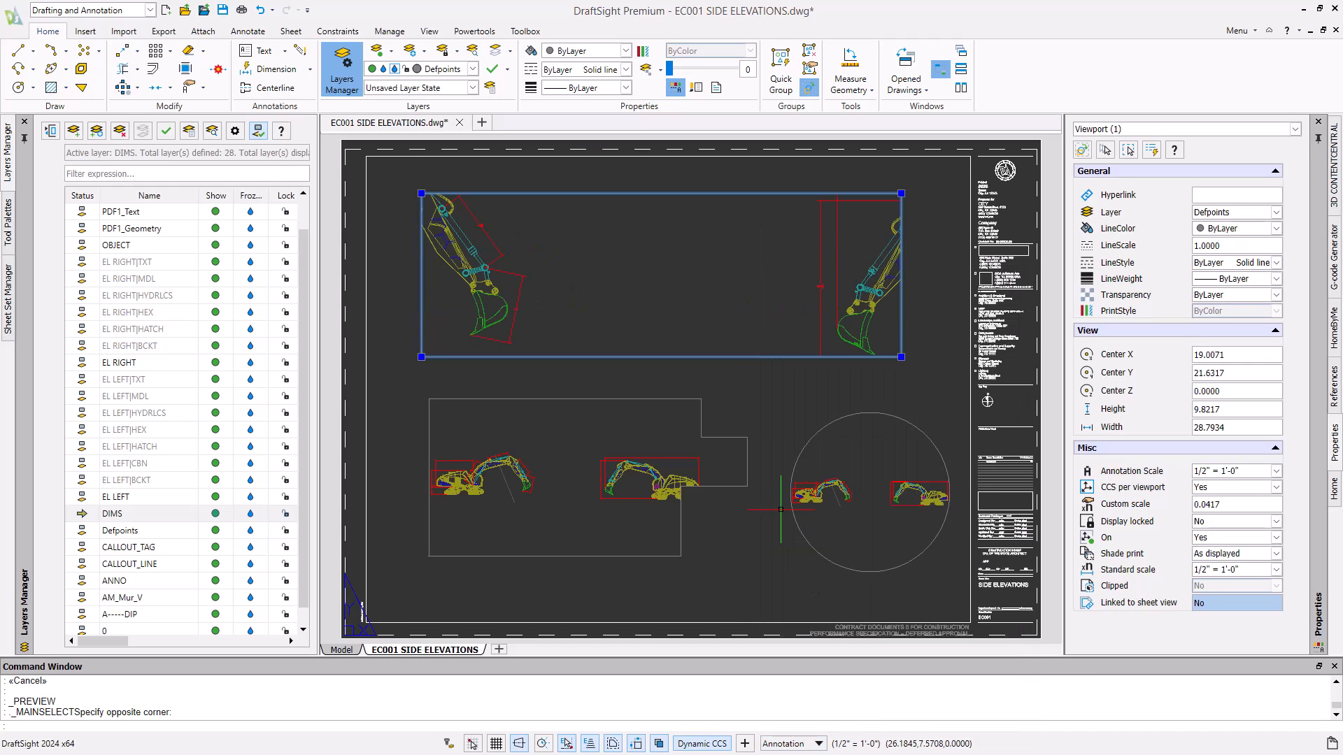
mouse_move(694, 329)
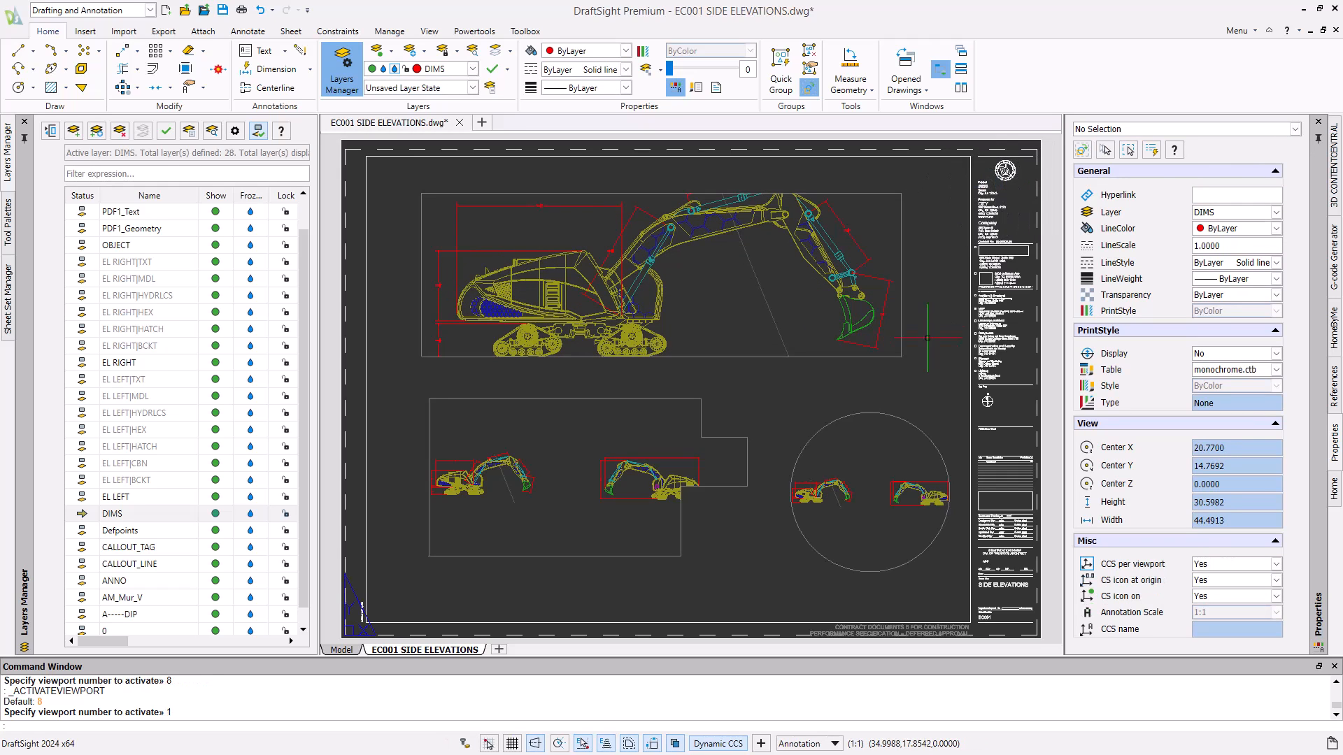
mouse_move(920, 346)
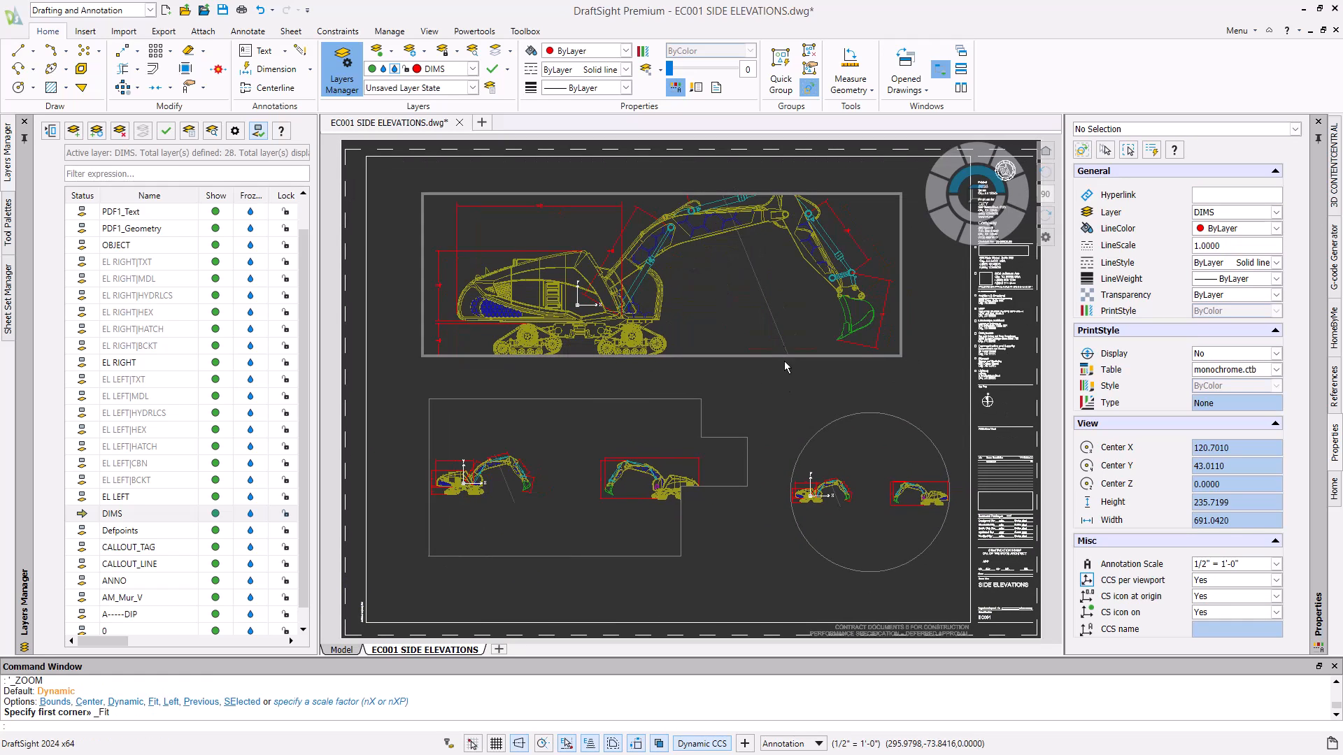
Return to the sheet and place a circle's centre over the large excavator's tracks.
double_click(781, 404)
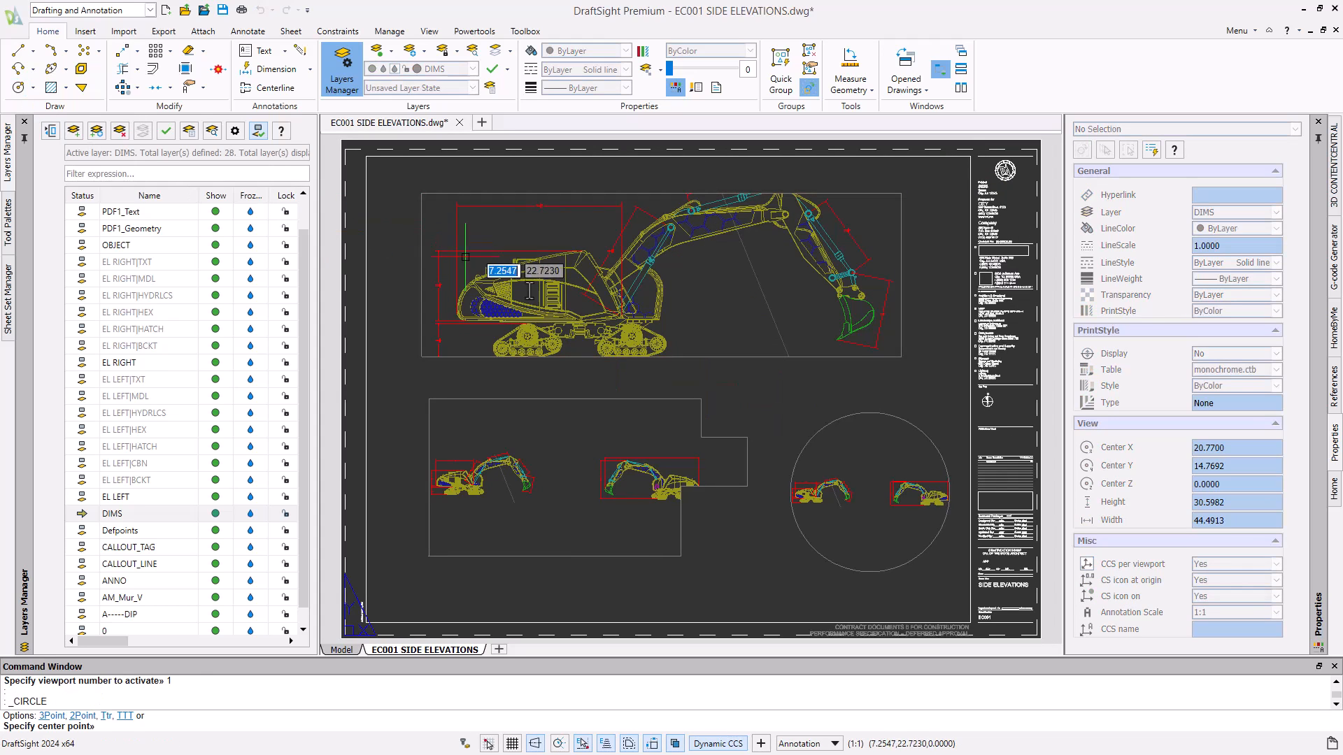
click(629, 344)
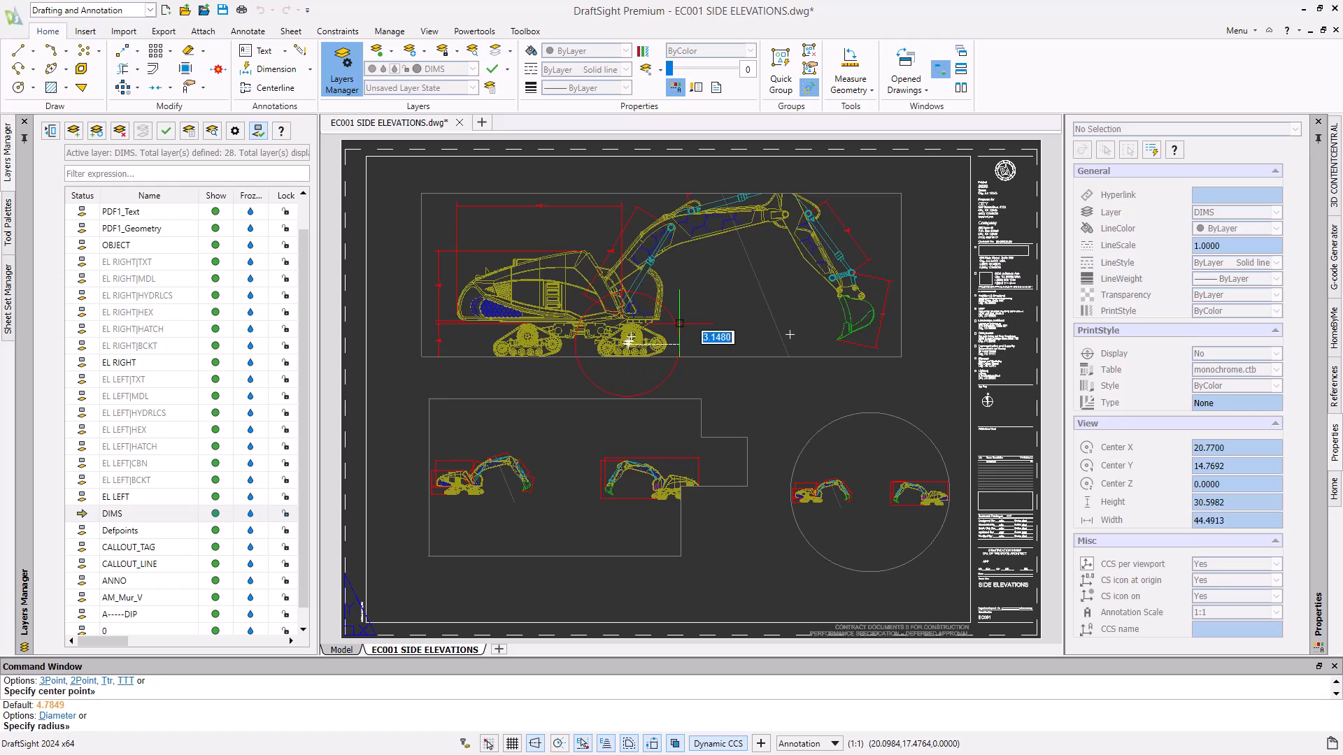